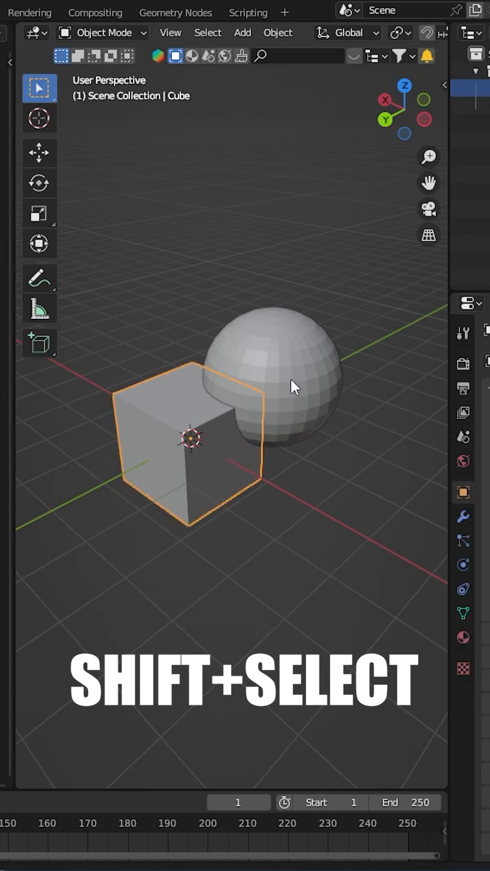
# Shift-select the sphere so the cube and sphere are both selected, sphere active
pyautogui.click(295, 386)
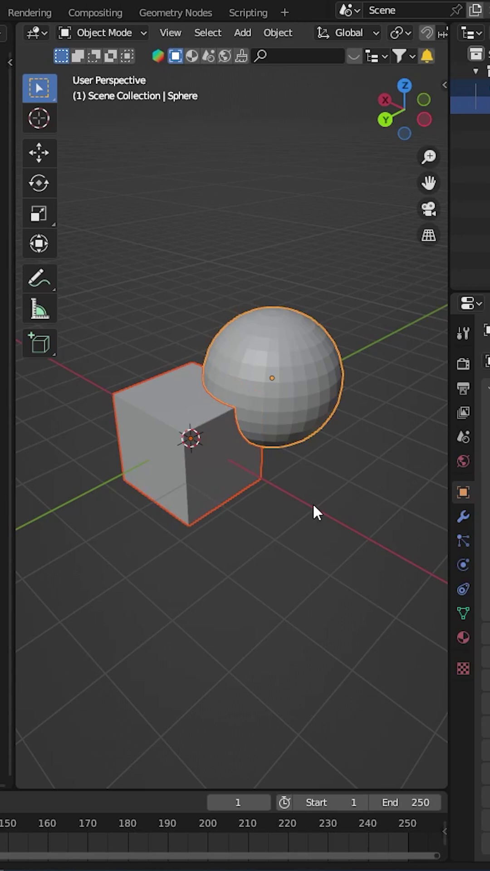
# Merge the selected cube and sphere with Object > Join
pyautogui.click(277, 32)
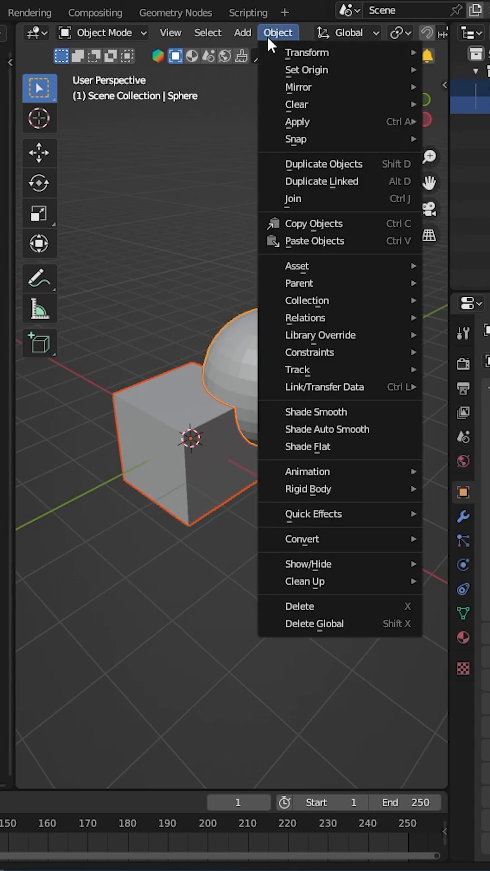
pyautogui.moveTo(308, 199)
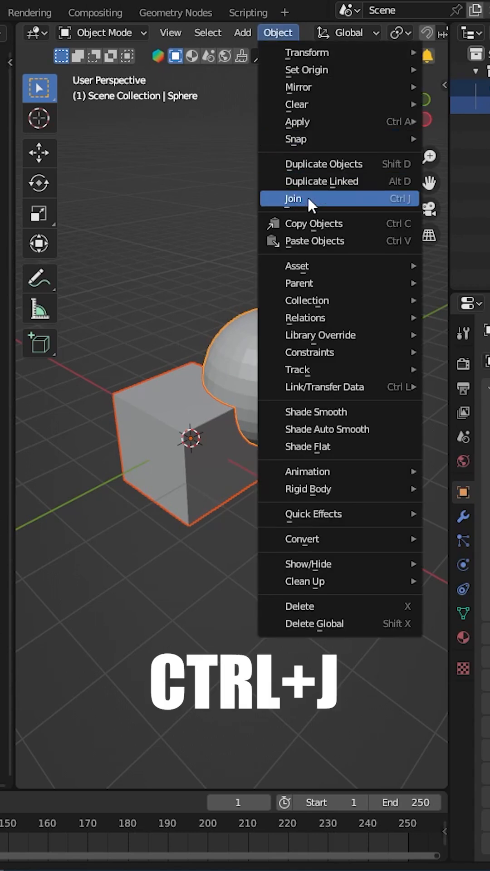
pyautogui.click(292, 198)
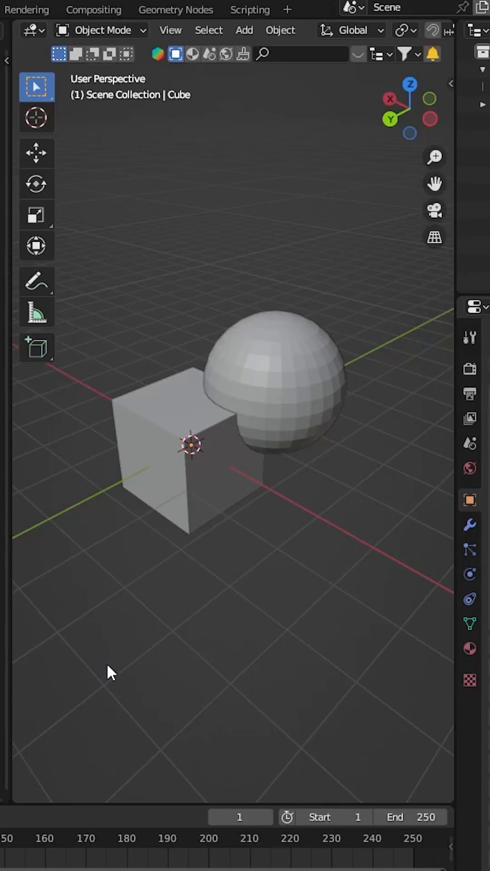
pyautogui.moveTo(268, 601)
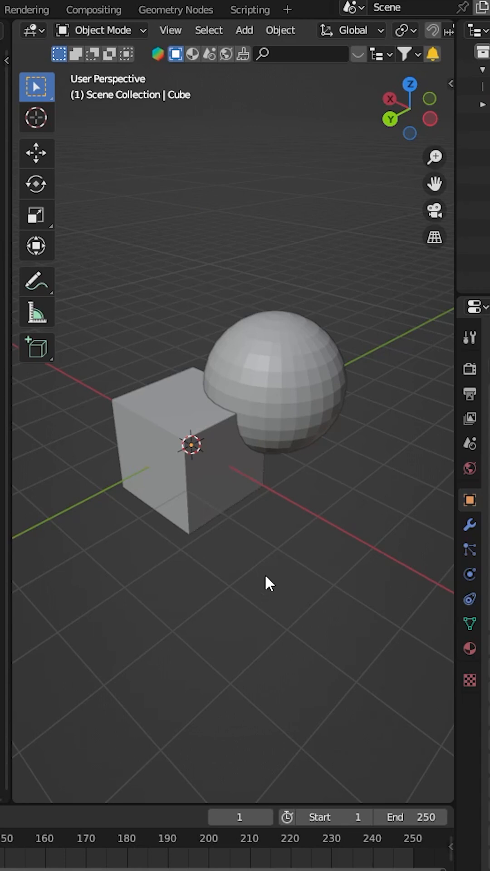
# Parent the selected cube and sphere together with Ctrl+P
pyautogui.press('ctrl+p')
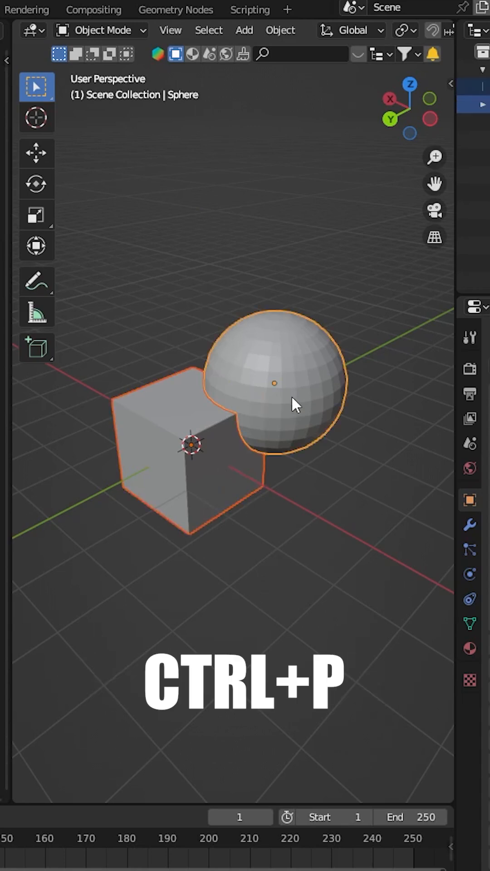
pyautogui.press('ctrl+p')
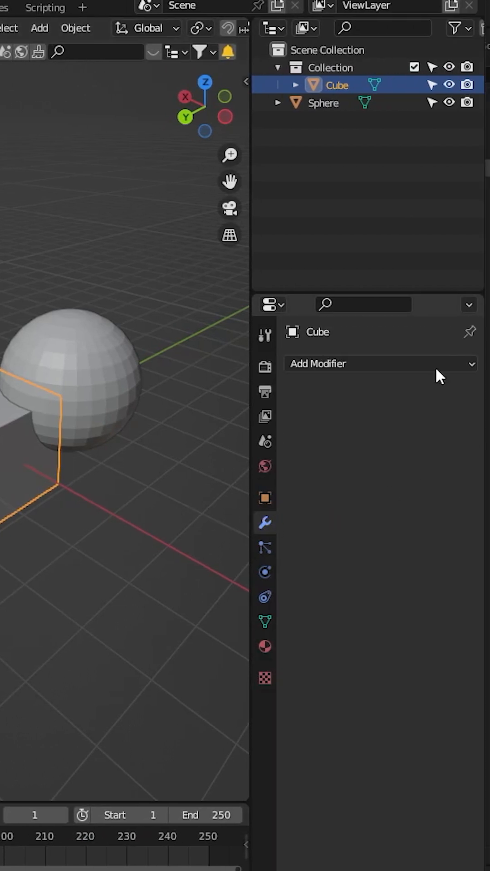
# Add a Boolean modifier to the cube, set to Union with Sphere, and apply it
pyautogui.click(381, 364)
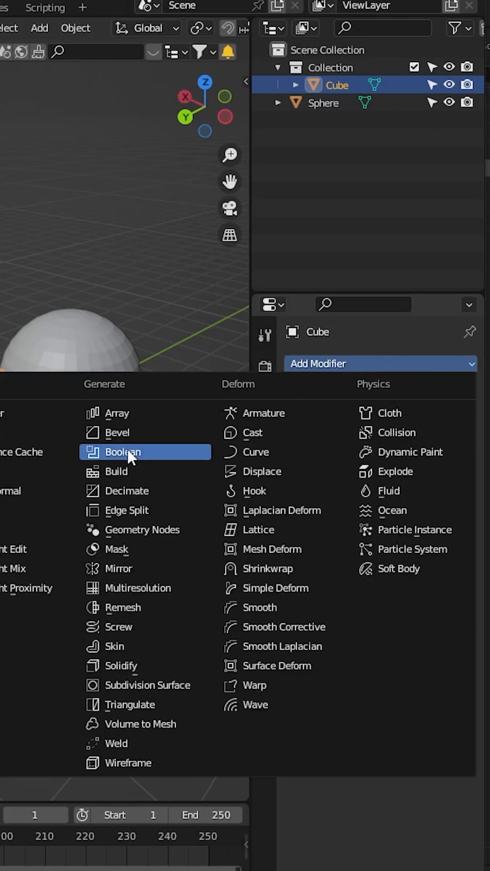
pyautogui.click(124, 452)
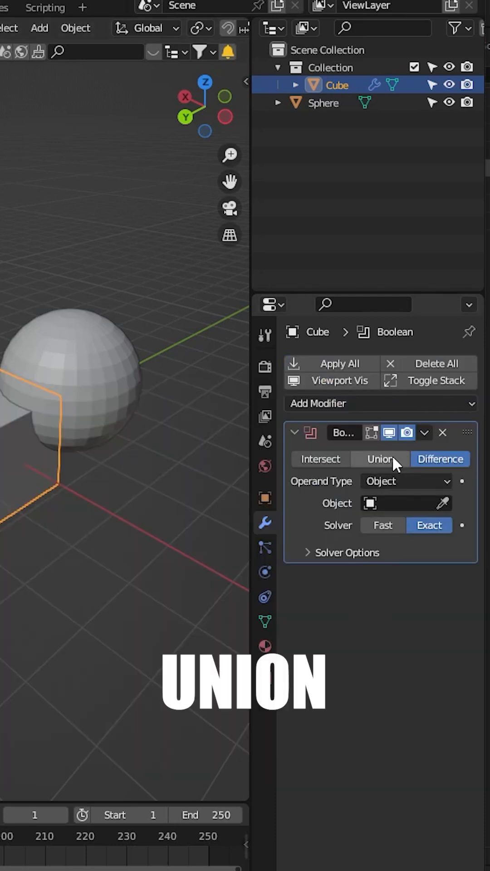
pyautogui.click(380, 458)
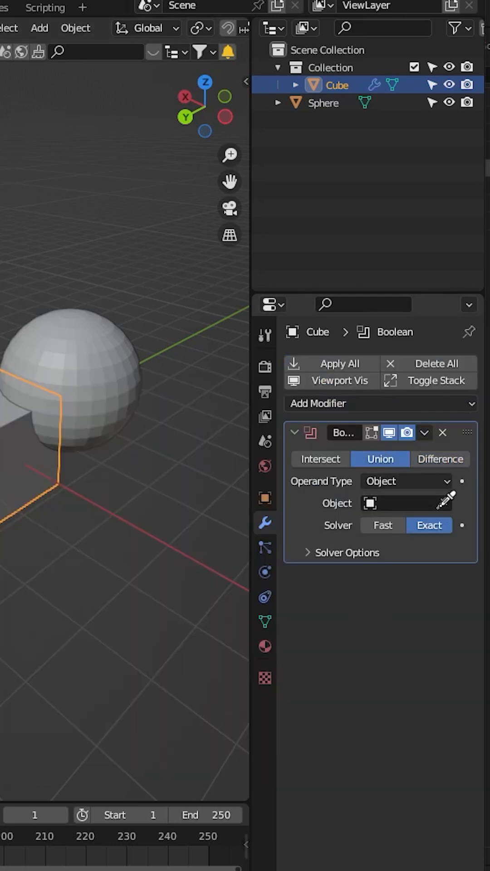
pyautogui.click(406, 502)
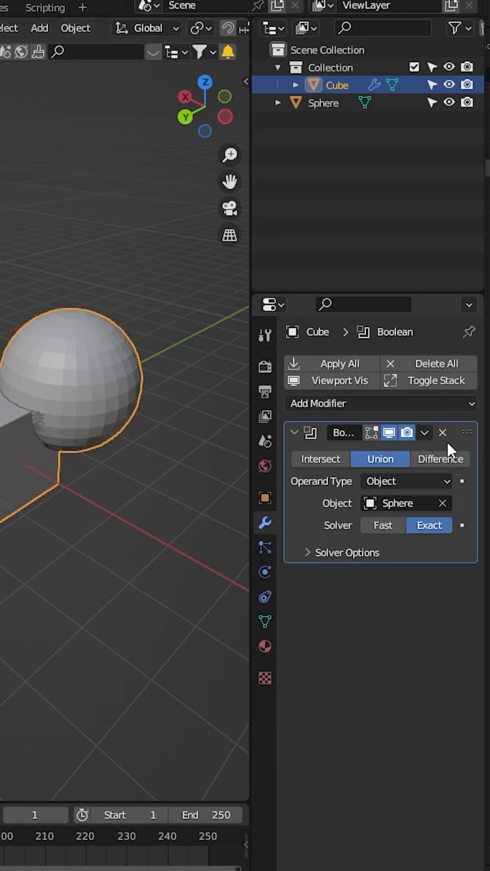
pyautogui.click(424, 432)
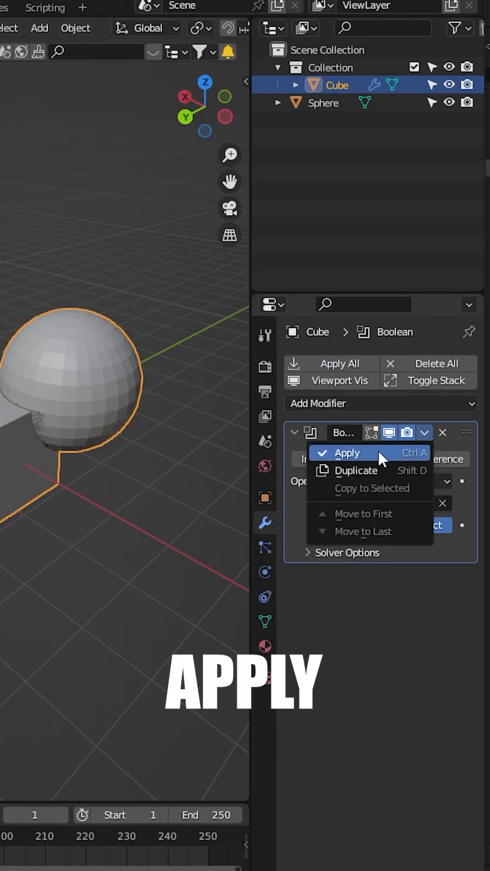
pyautogui.click(346, 452)
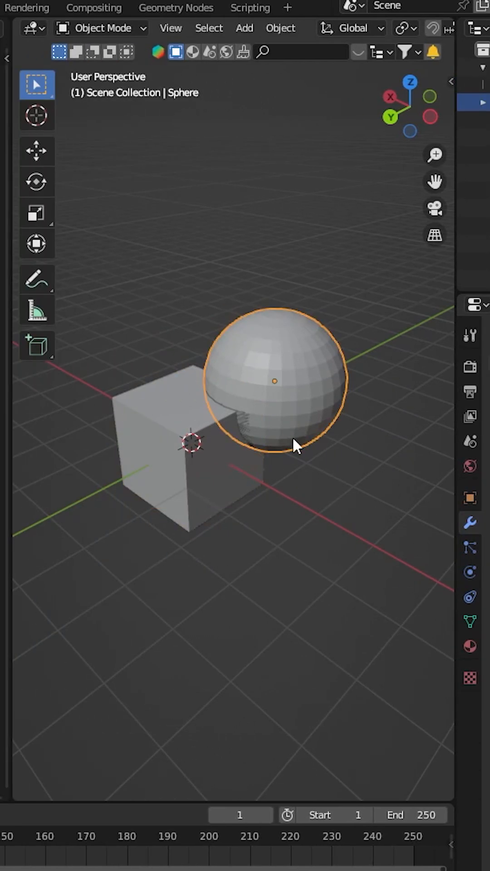